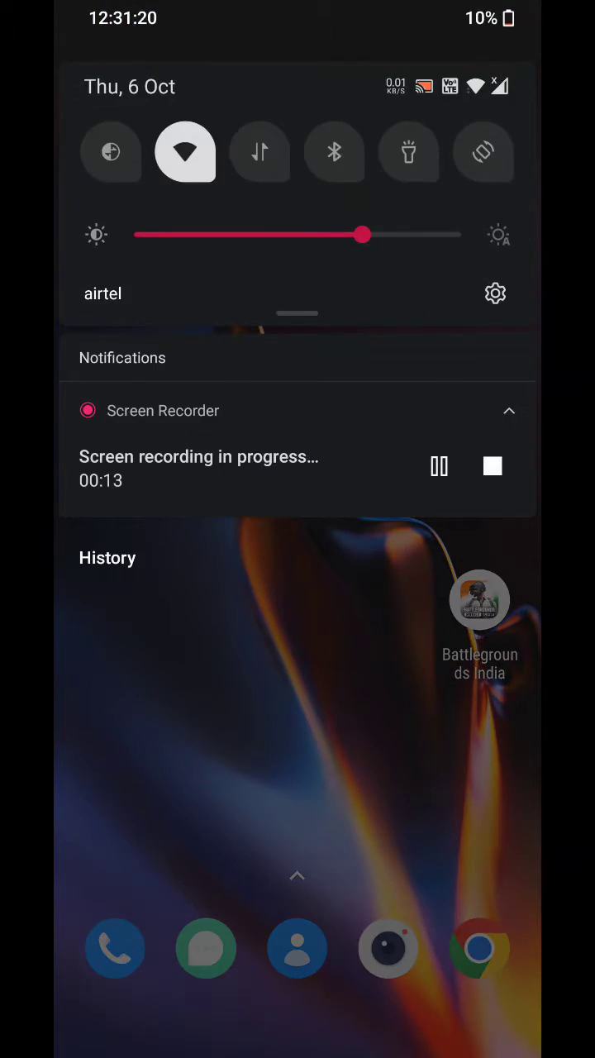
- Check the phone's system update options and internal storage folders, then return home
click(496, 295)
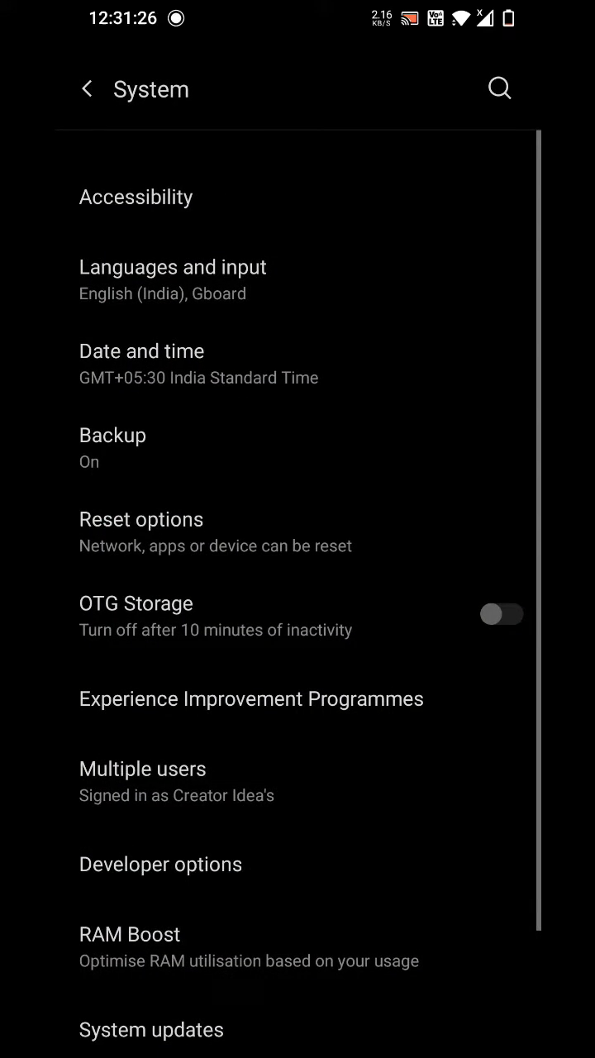
click(152, 1030)
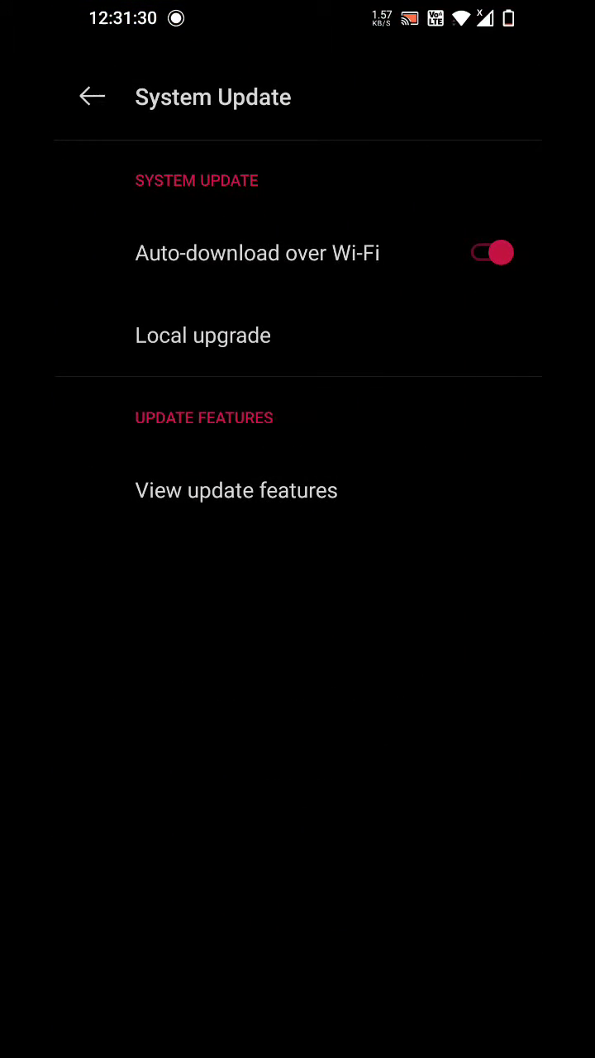
click(202, 334)
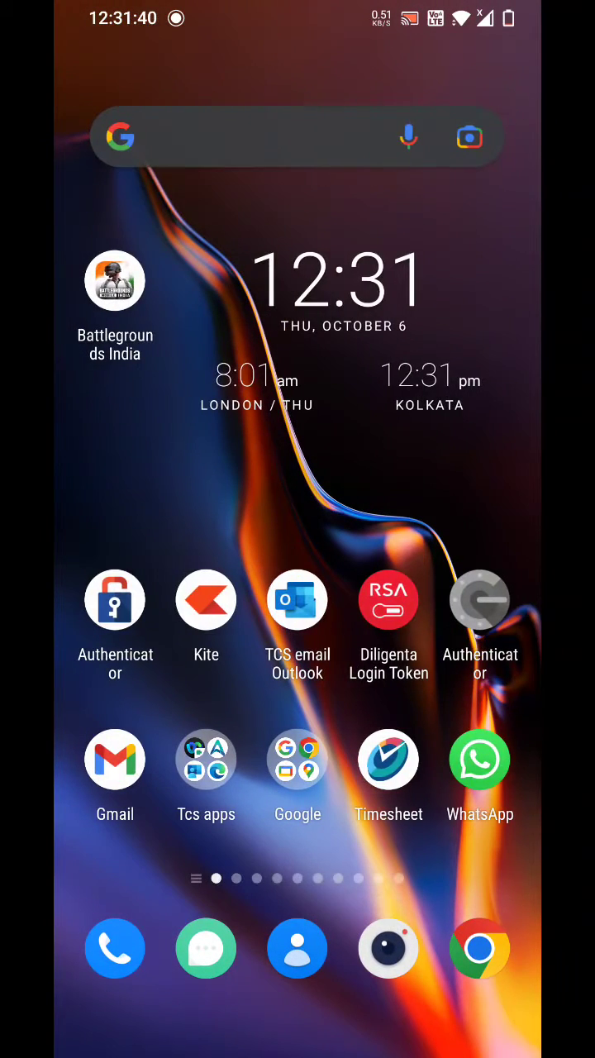
scroll(left, 3)
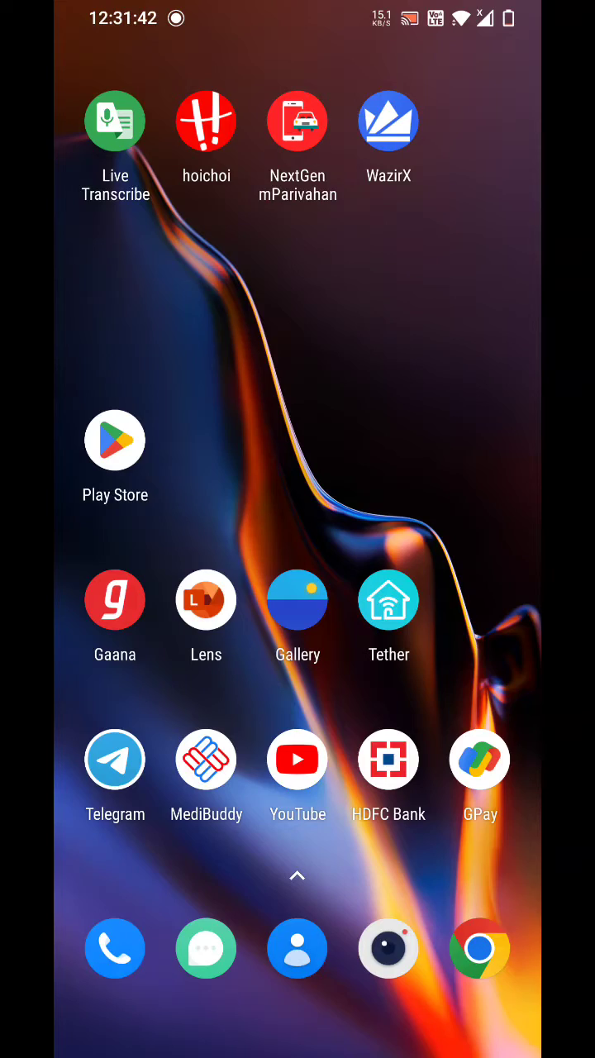
scroll(up, 3)
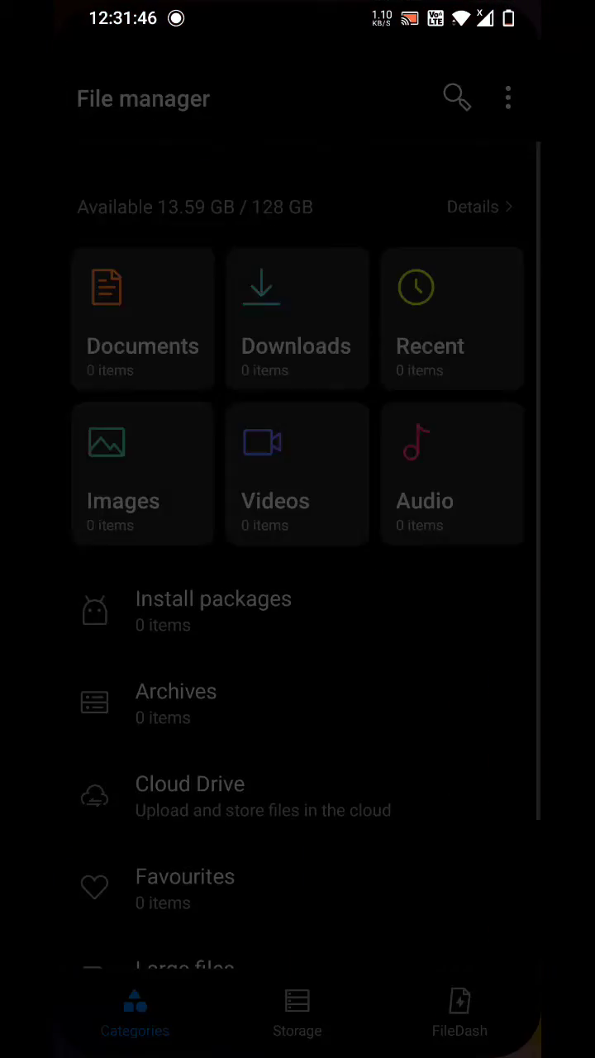
click(297, 1012)
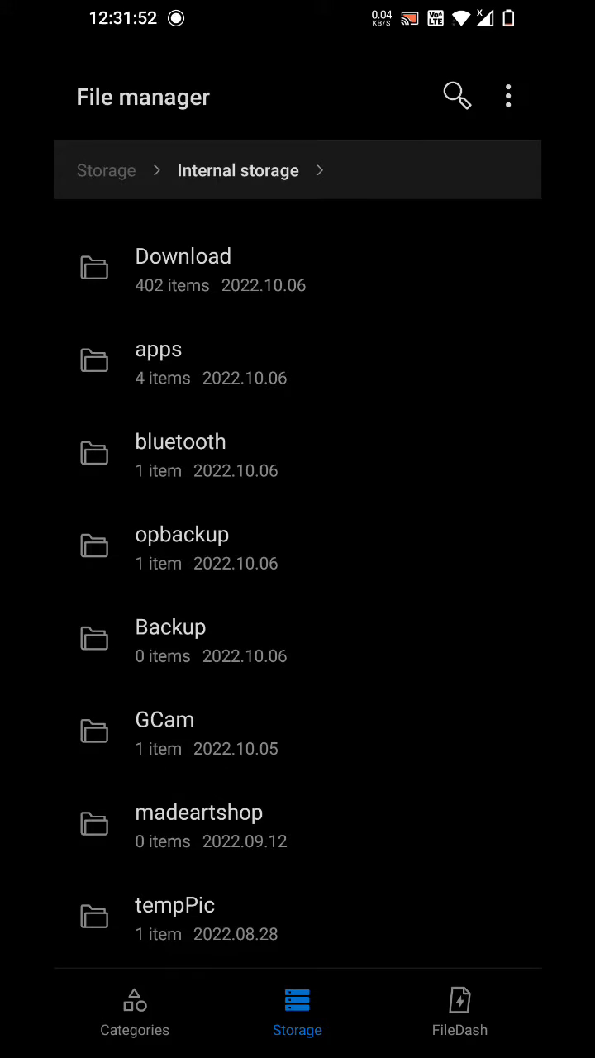
key(HOME)
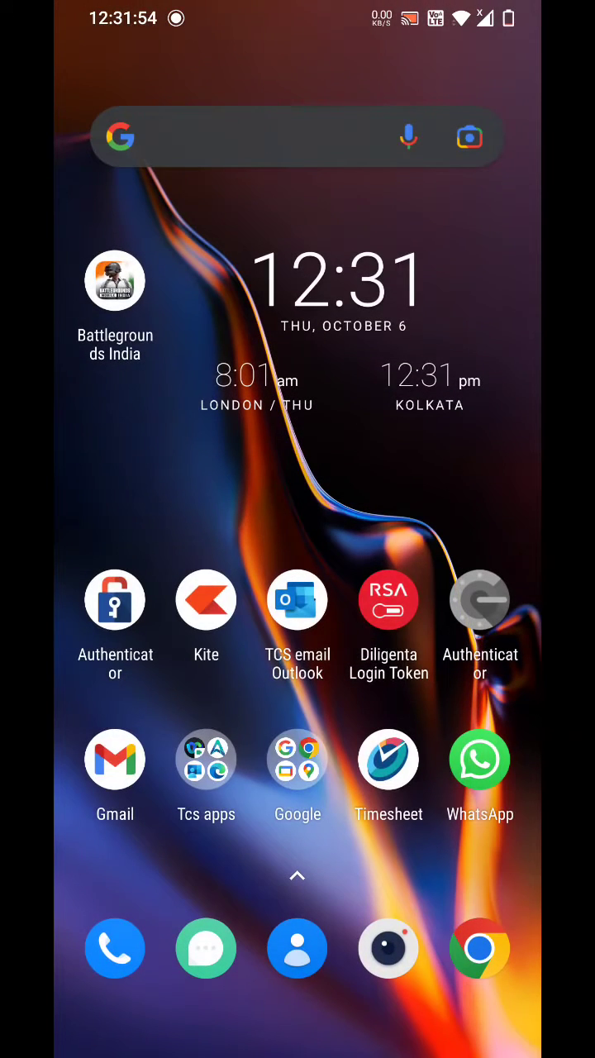
- Search Google for 'oneplus software update' and open OnePlus India's software upgrade page
click(479, 949)
text(one)
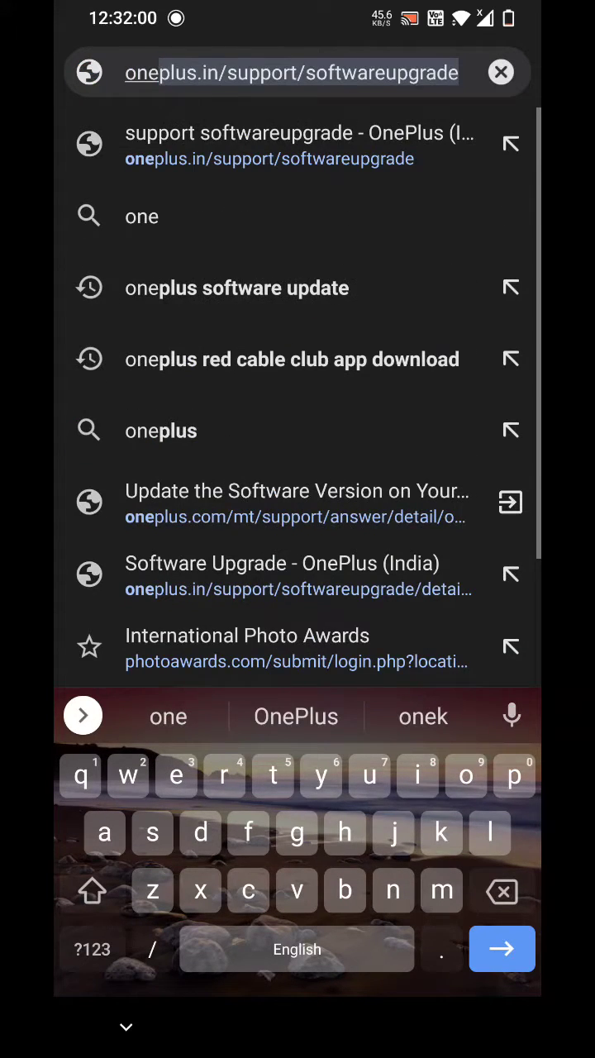
click(238, 288)
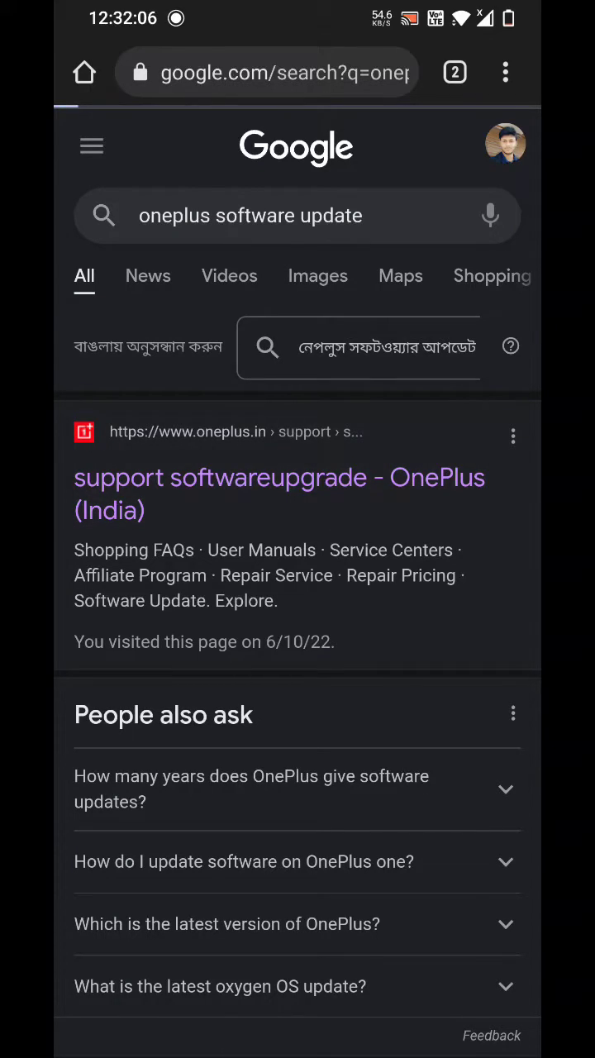
click(280, 492)
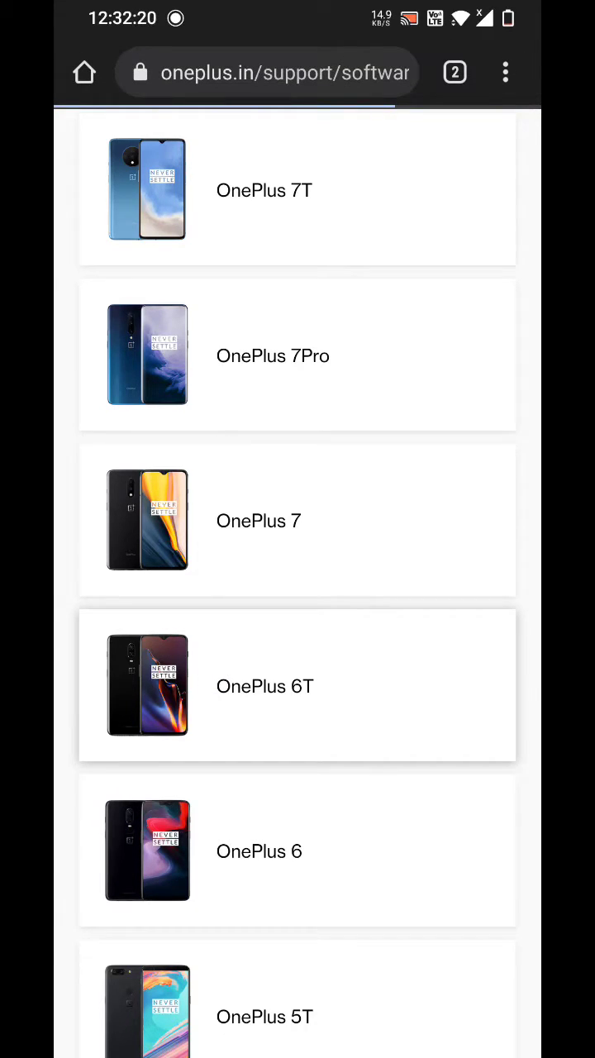
- Choose OnePlus 6T, compare beta and official builds, and request the official 11.1.2.2 download
click(298, 684)
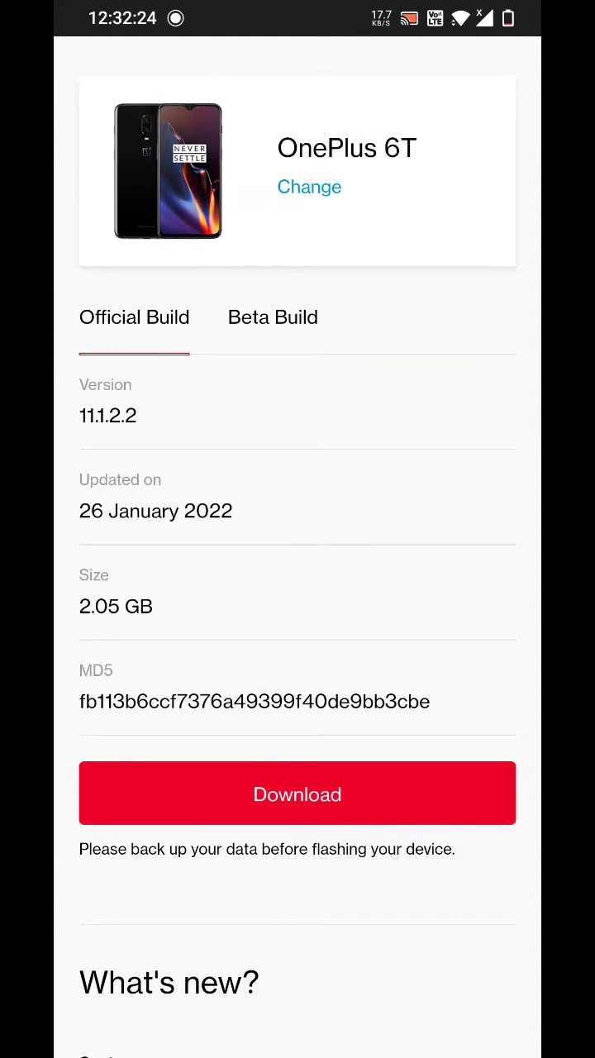
click(271, 318)
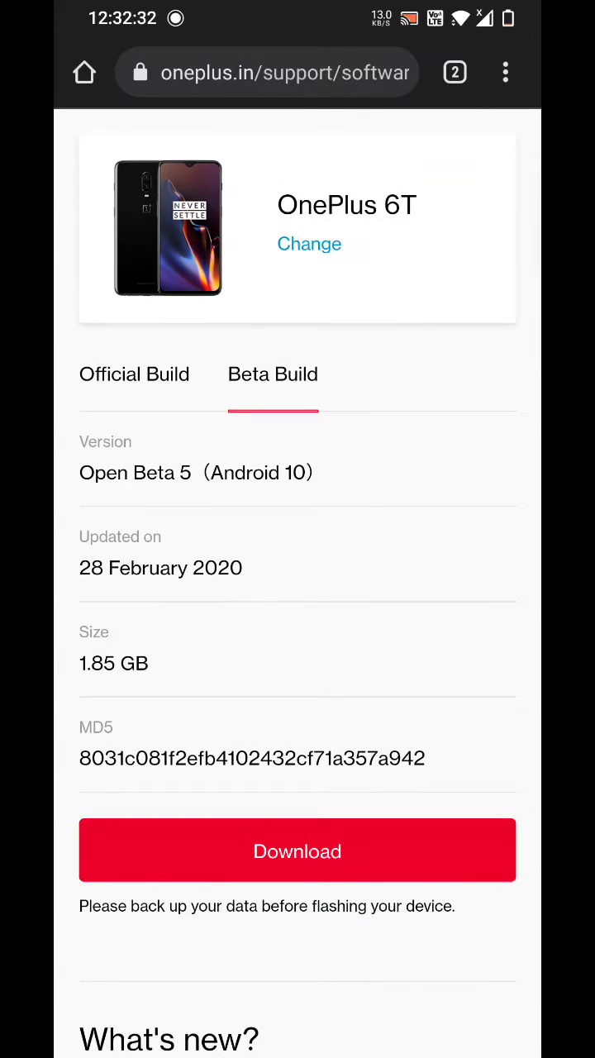
click(134, 373)
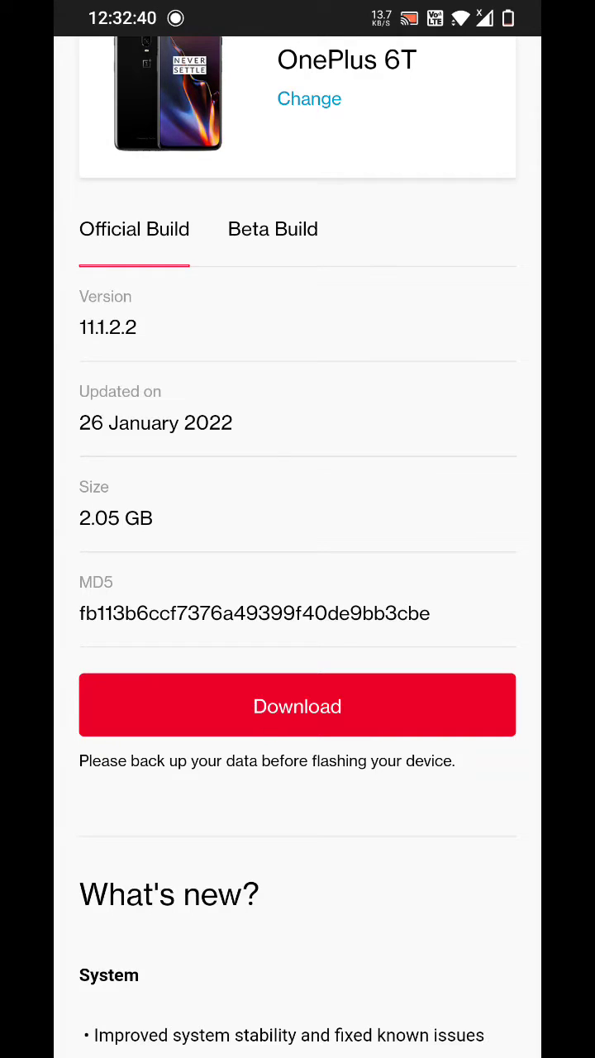
click(297, 704)
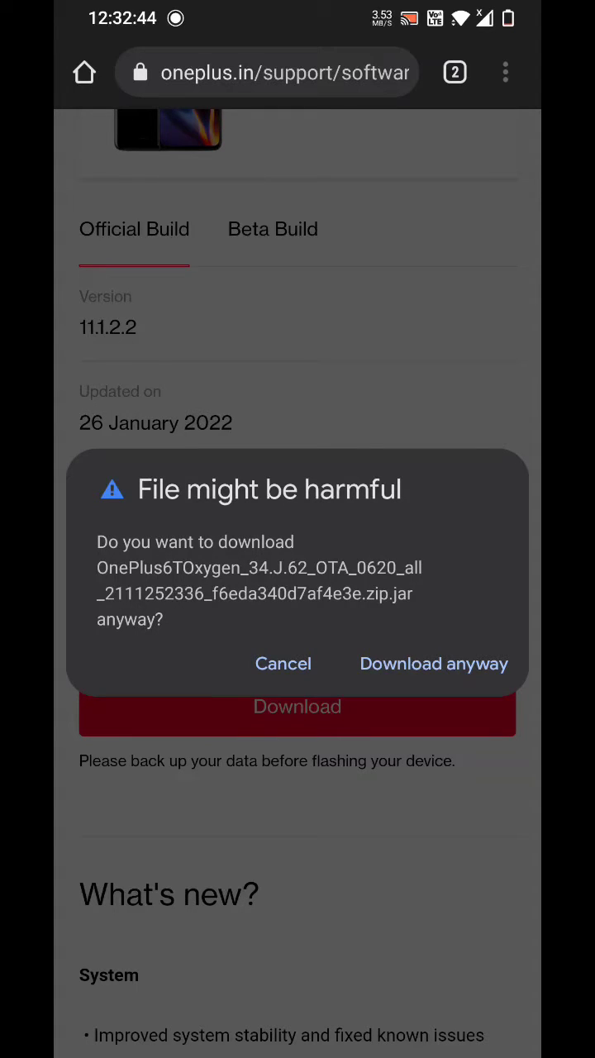
- Download the 2.05 GB package anyway, check its progress, and switch to File manager
click(433, 665)
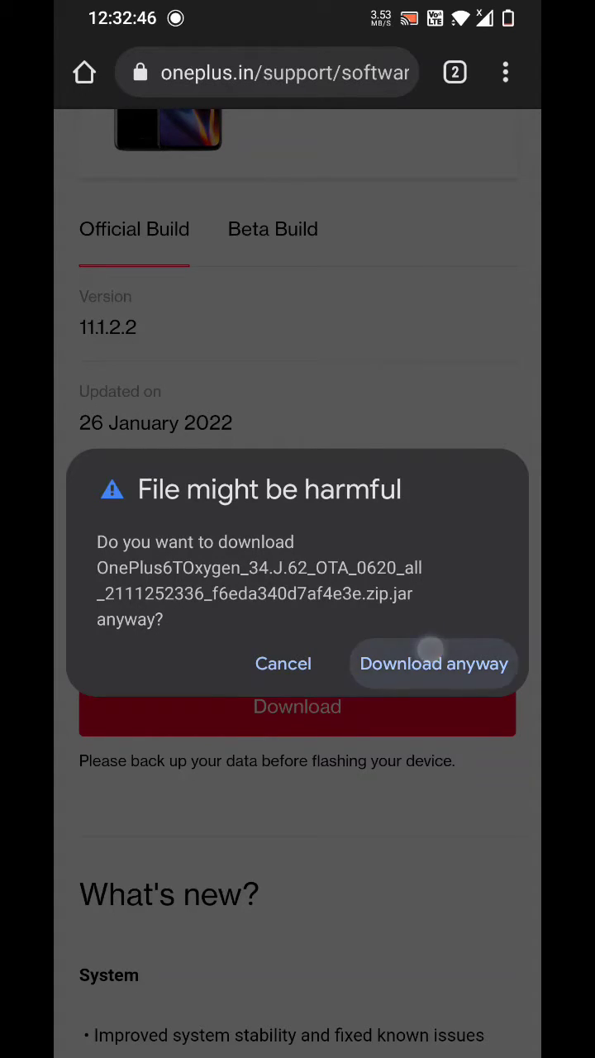
click(433, 664)
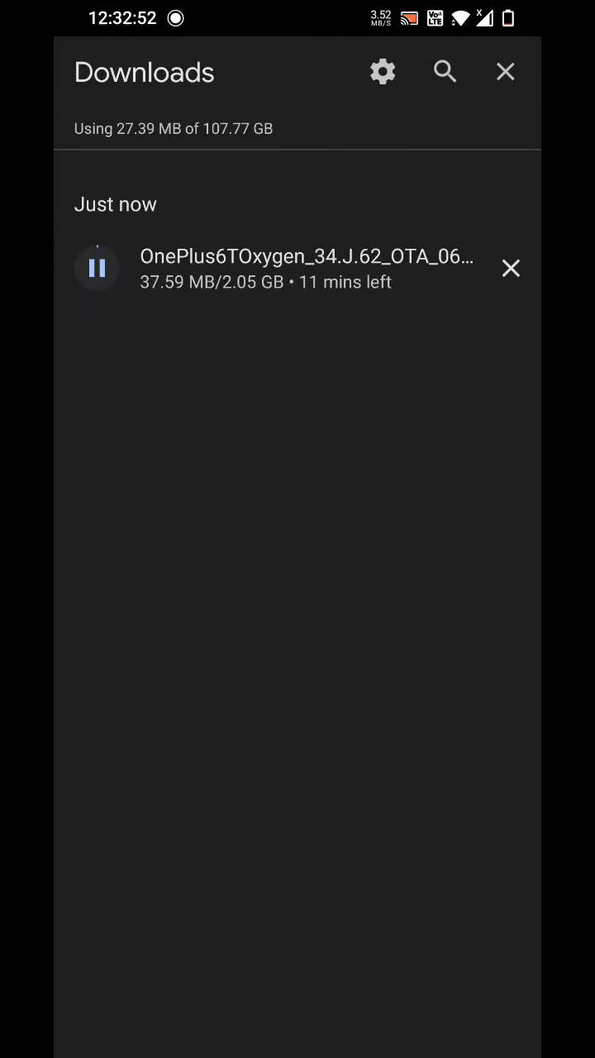
click(506, 72)
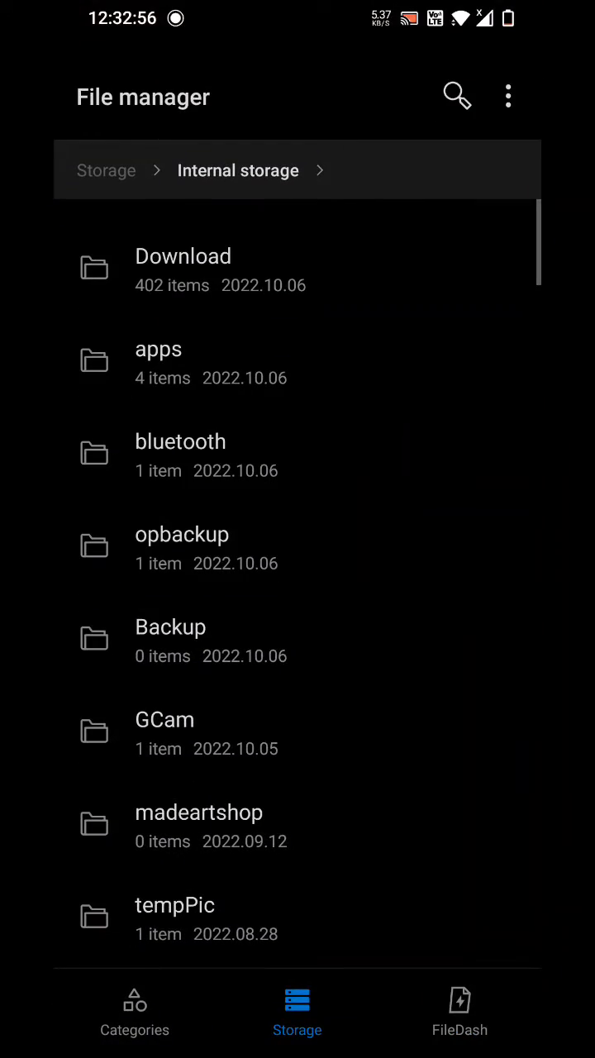
- Cut the OnePlus6TOxygen package from Download and paste it into the internal storage root
click(182, 268)
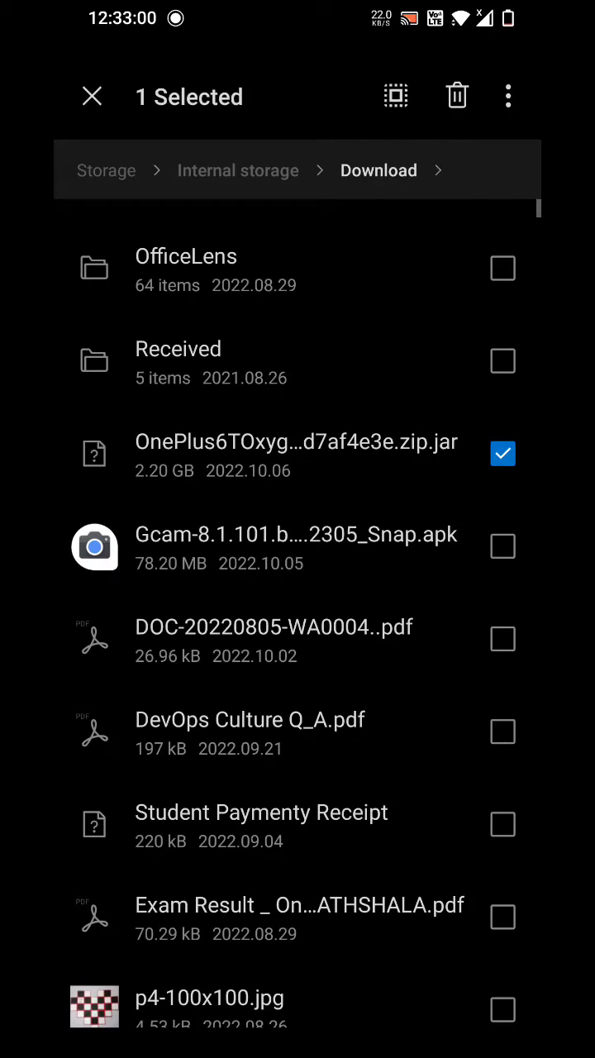
click(507, 96)
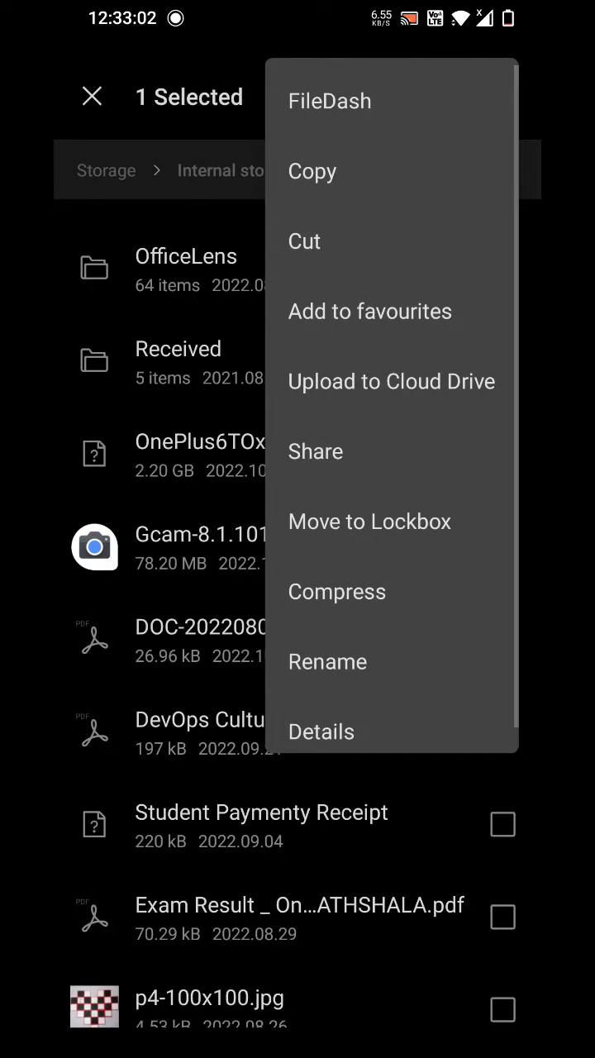
click(305, 242)
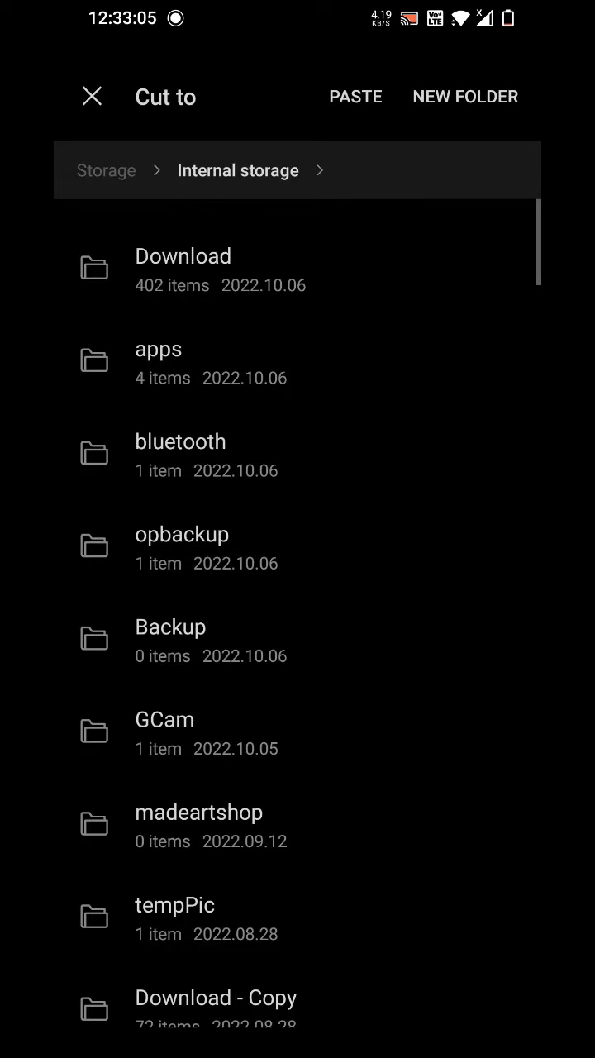
click(354, 96)
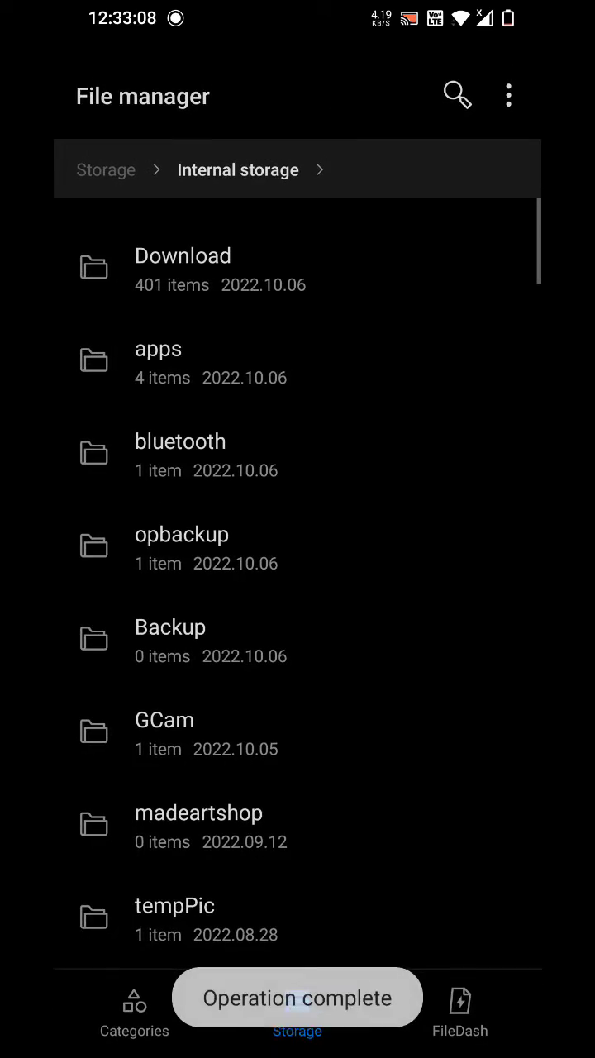
scroll(down, 3)
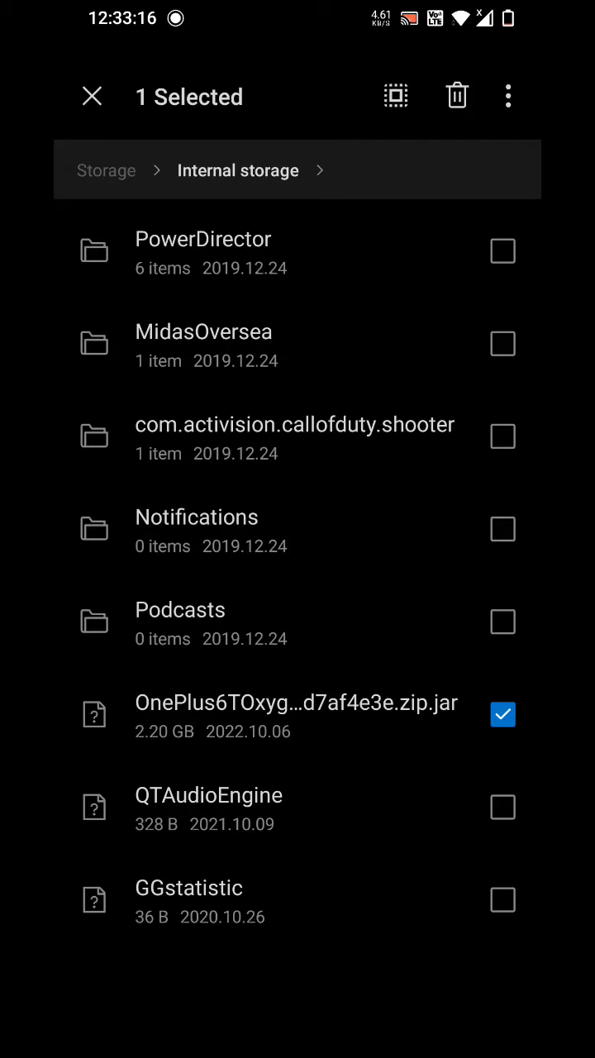
- Rename the update package to drop '.jar' so it ends in .zip
click(508, 95)
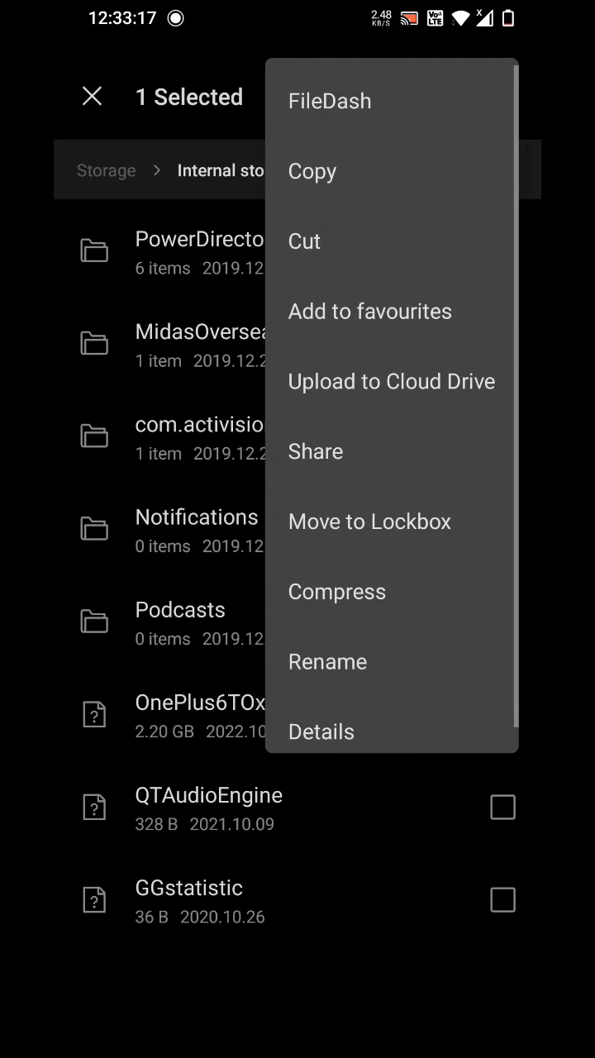
click(327, 661)
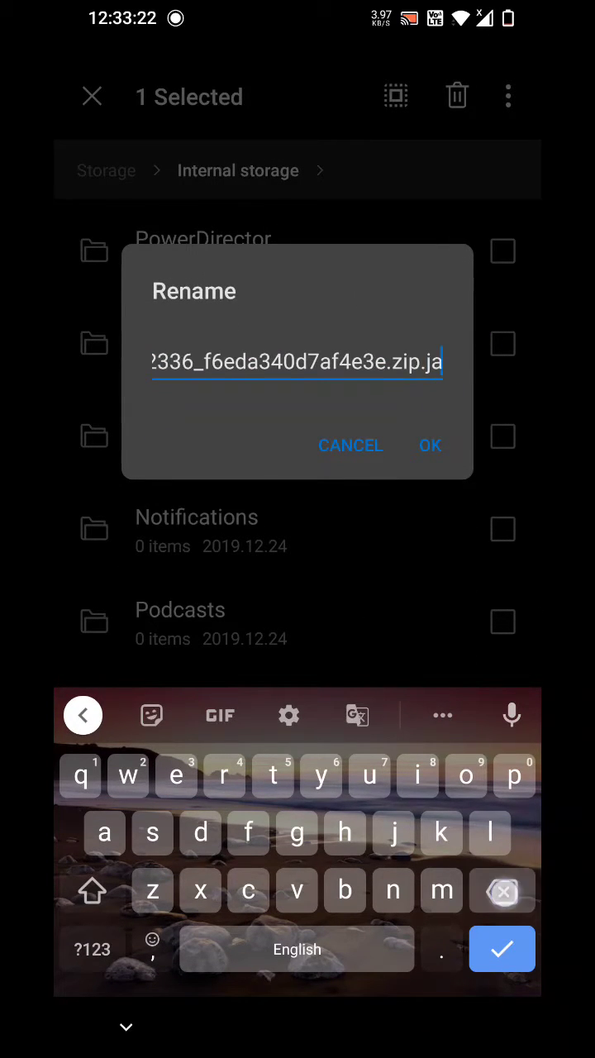
click(430, 445)
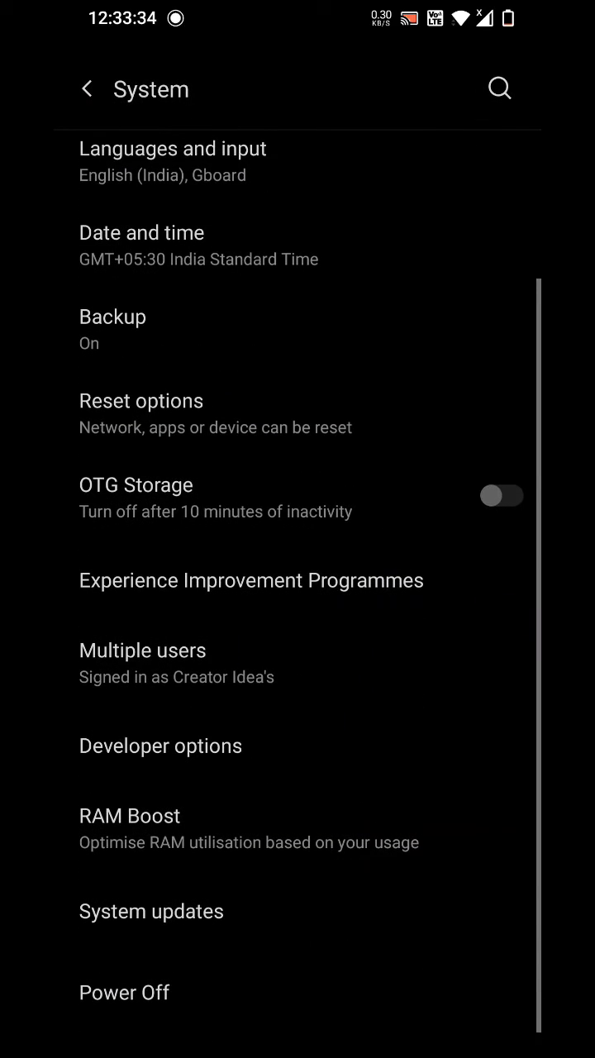
- Reach the Local upgrade list with the 2.20 GB package and cancel its Install now prompt
click(152, 911)
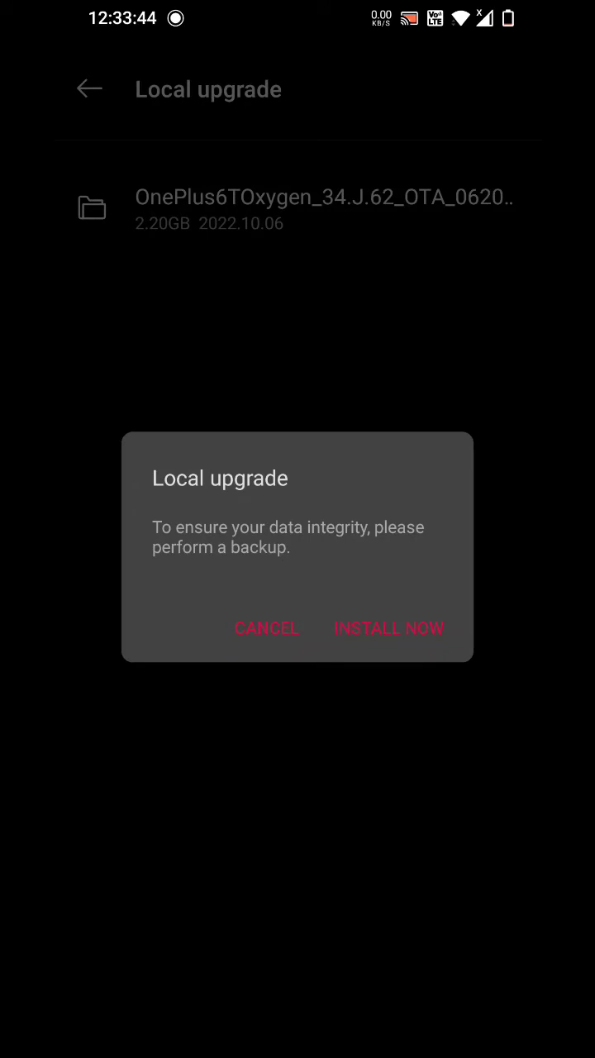
click(266, 629)
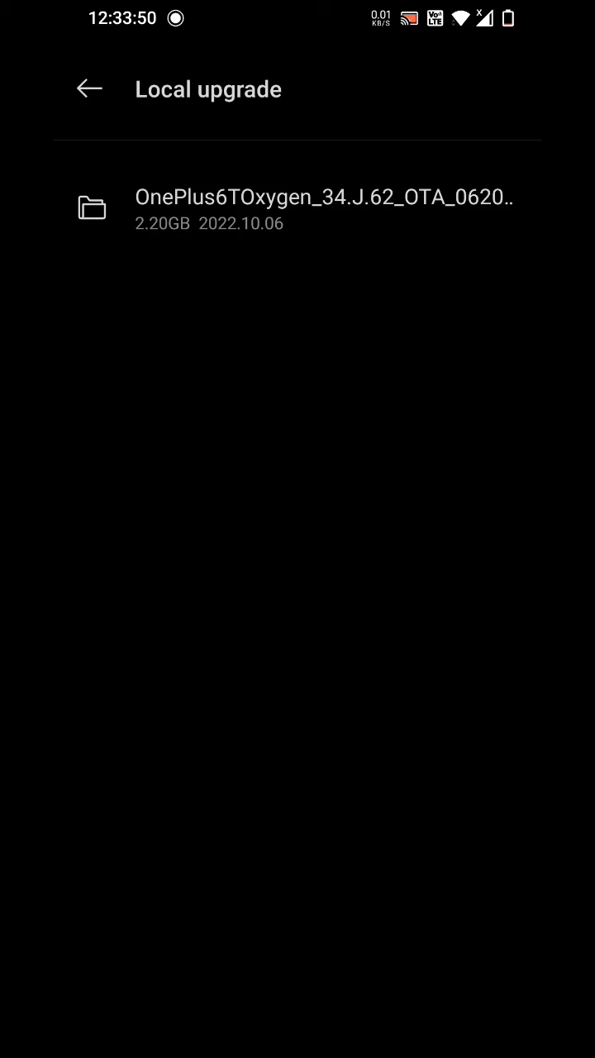